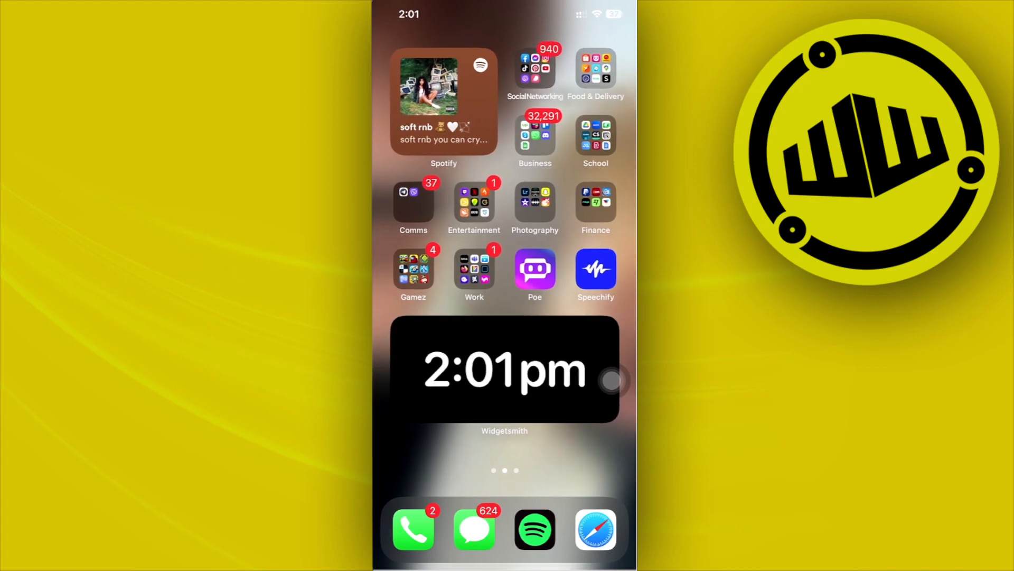
- Scroll past the tweet preview and start the Download Video for an mp4 option
{"action": "left_click", "coordinate": [595, 528]}
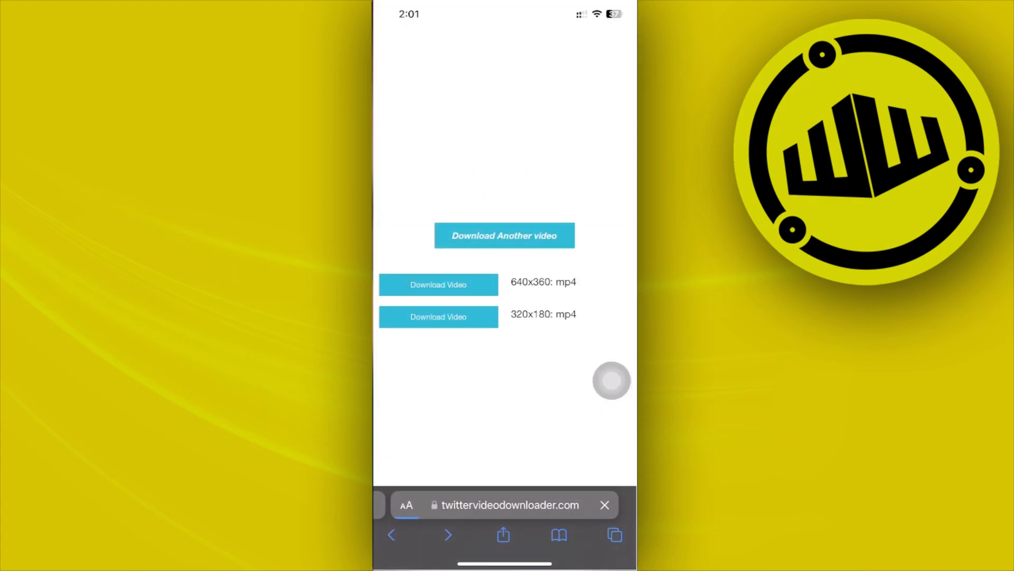
{"action": "scroll", "scroll_direction": "down", "scroll_amount": 3}
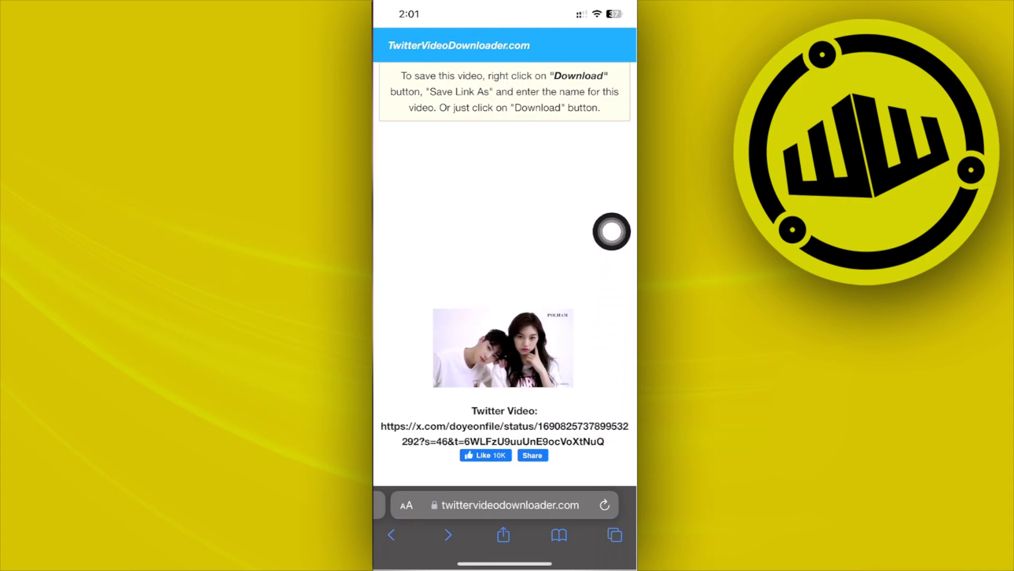
{"action": "scroll", "scroll_direction": "down", "scroll_amount": 3}
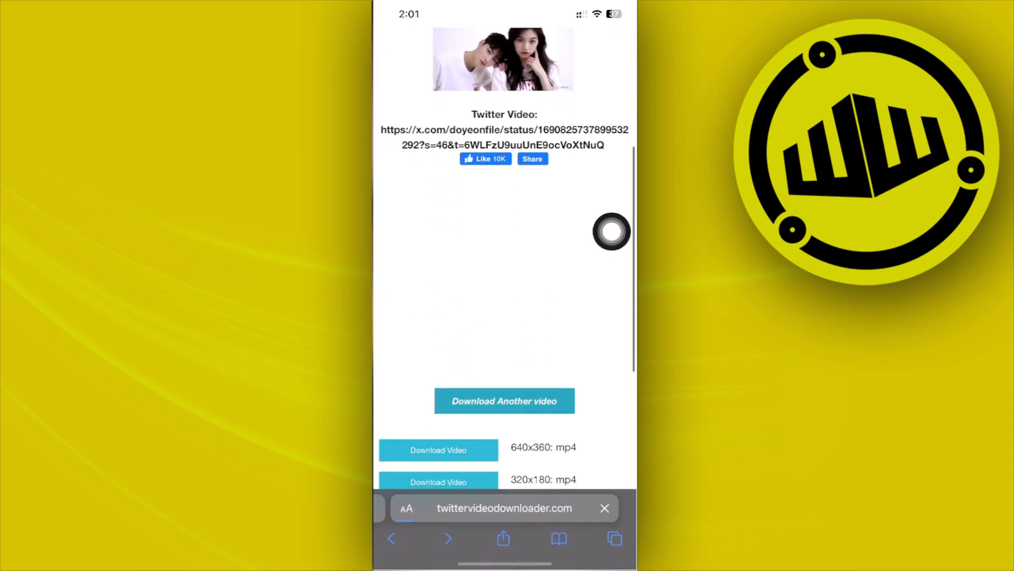
{"action": "left_click", "coordinate": [504, 400]}
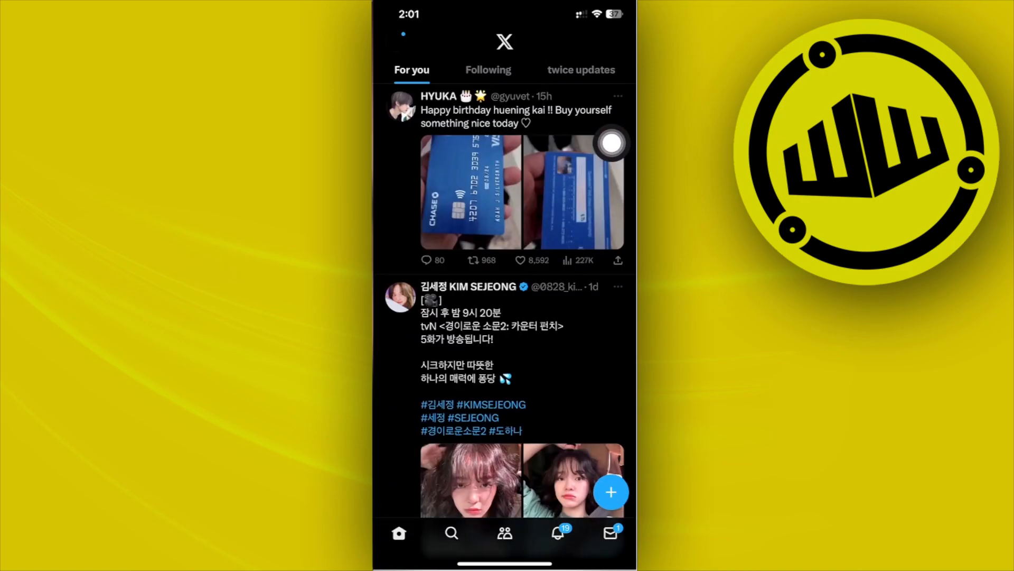
- Scroll the For you feed and select the tweet with the girl group dance video
{"action": "scroll", "scroll_direction": "down", "scroll_amount": 3}
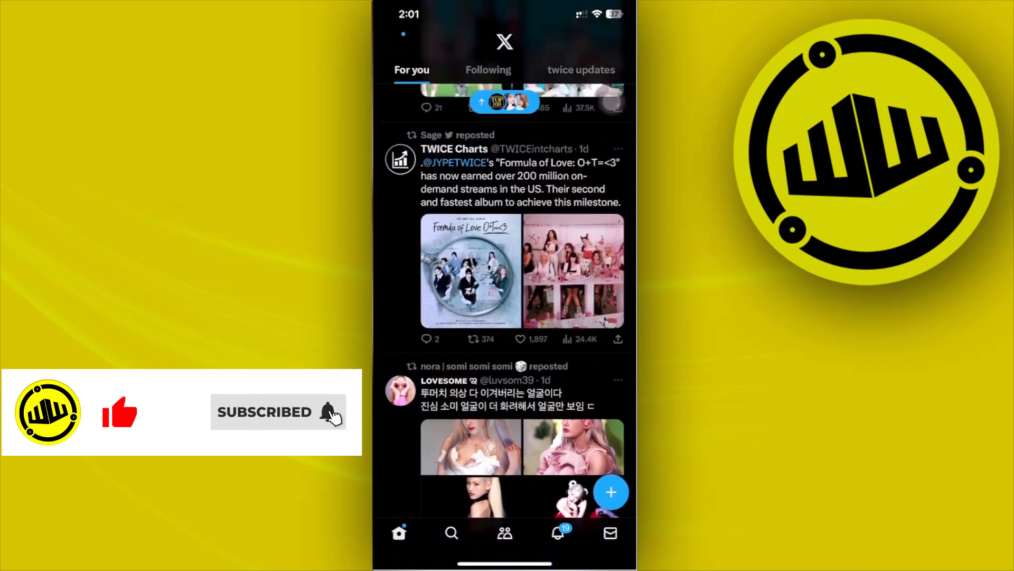
{"action": "scroll", "scroll_direction": "down", "scroll_amount": 3}
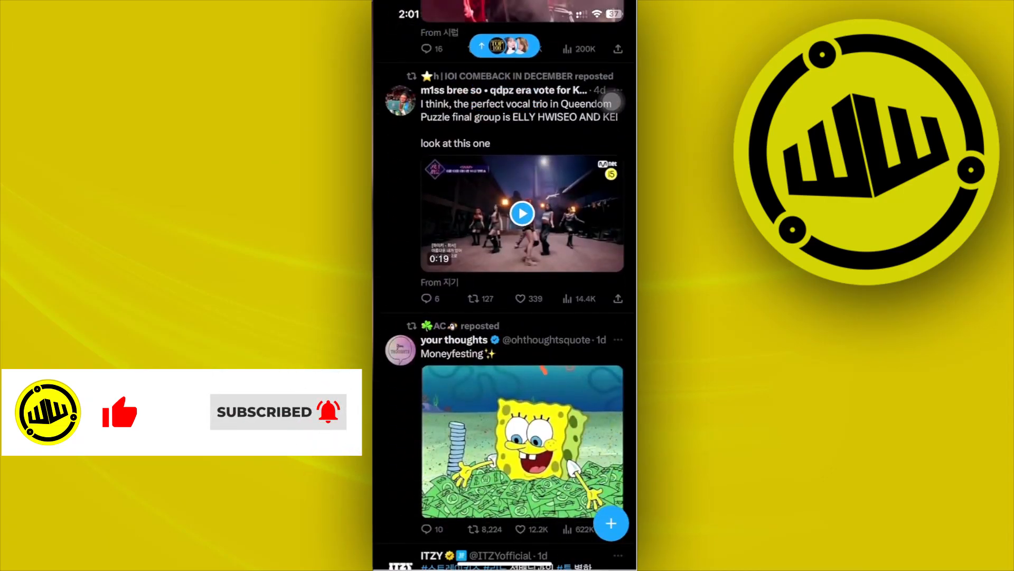
{"action": "left_click", "coordinate": [521, 213]}
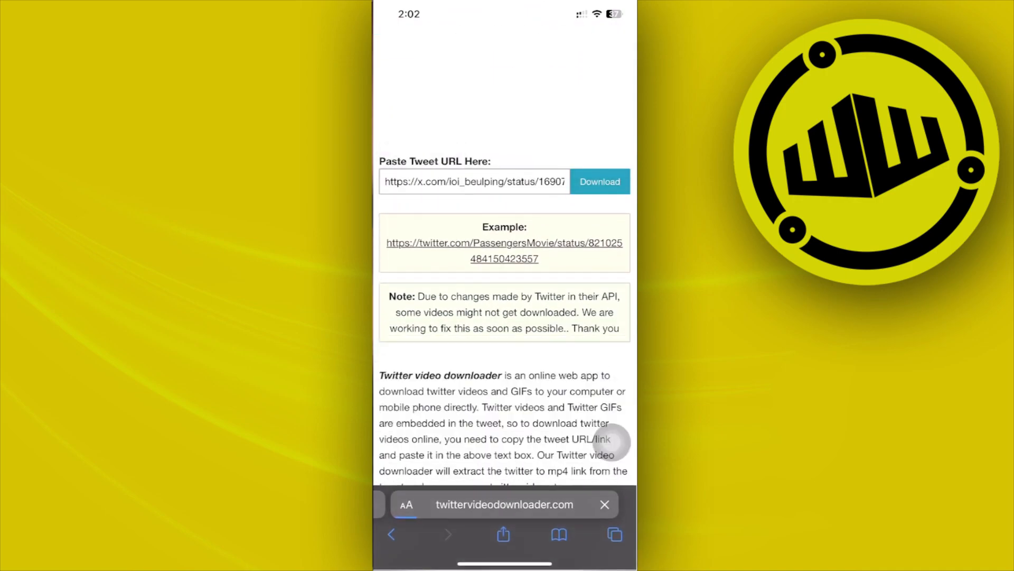
{"action": "left_click", "coordinate": [598, 180]}
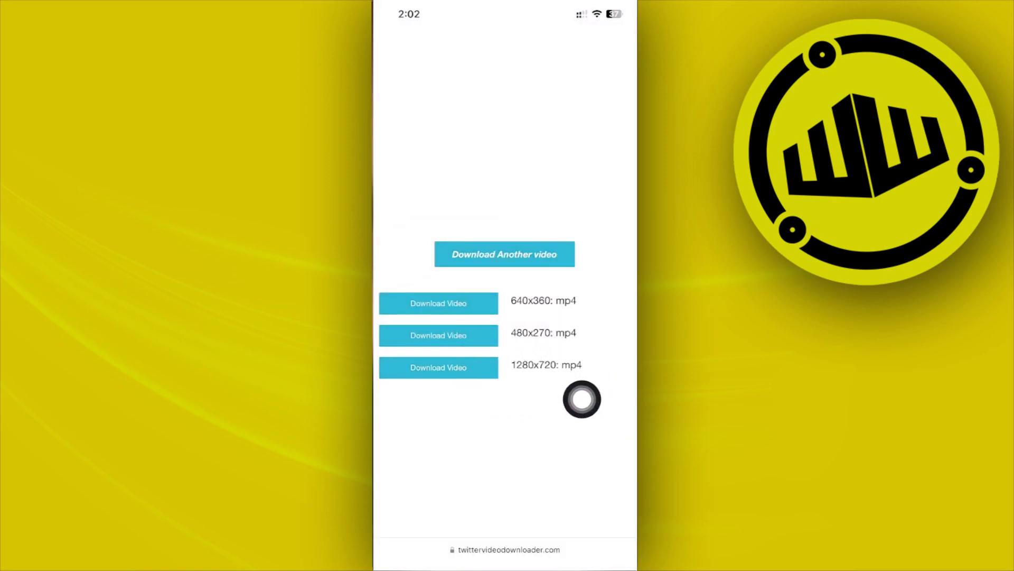
{"action": "left_click", "coordinate": [438, 367]}
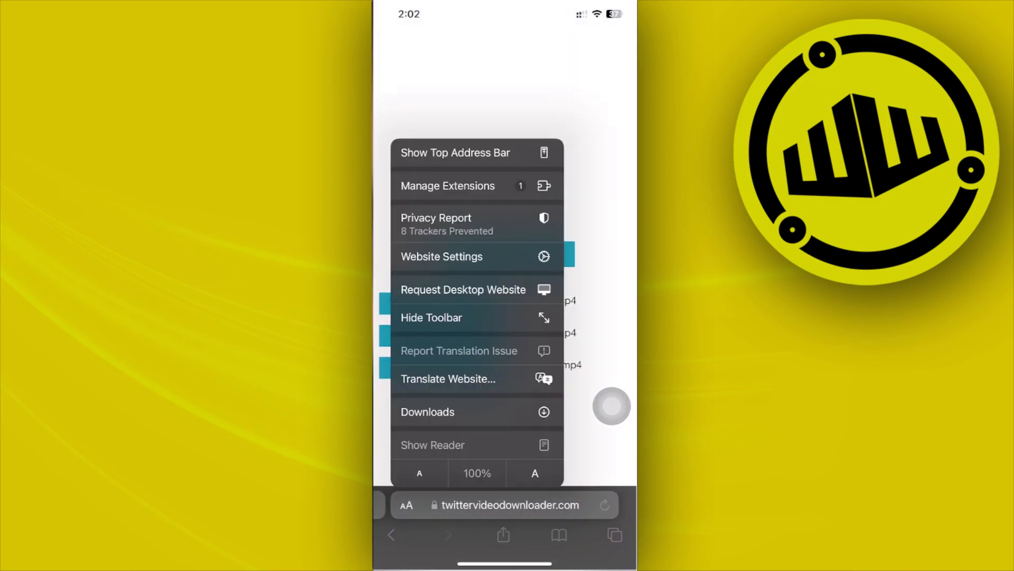
- Show Safari's Downloads list with the two queued video files via the aA menu
{"action": "left_click", "coordinate": [428, 411]}
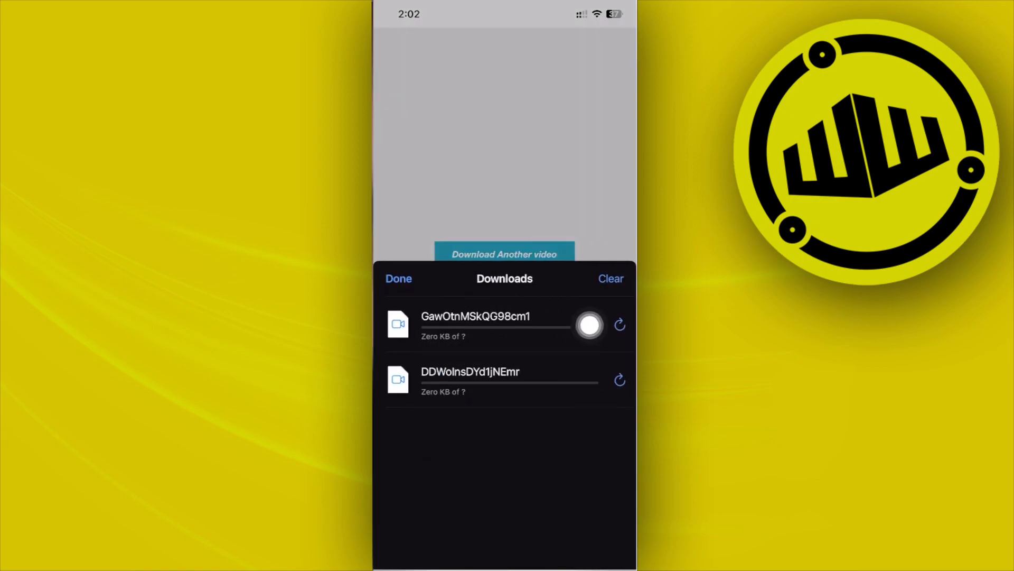